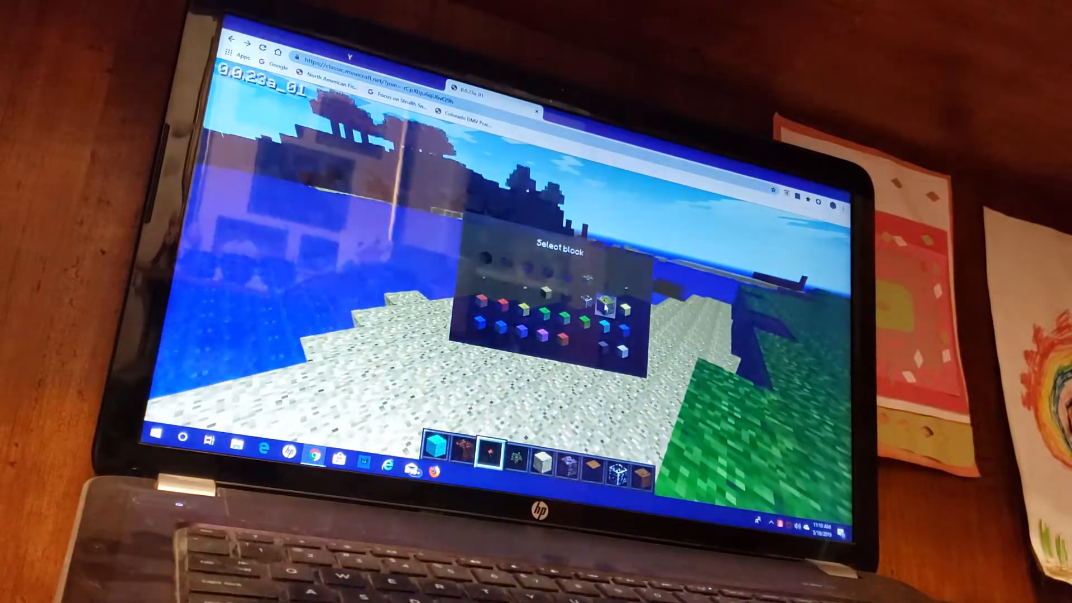
# Step: Pick the yellow block from the Select block menu into the active hotbar slot
pyautogui.click(604, 302)
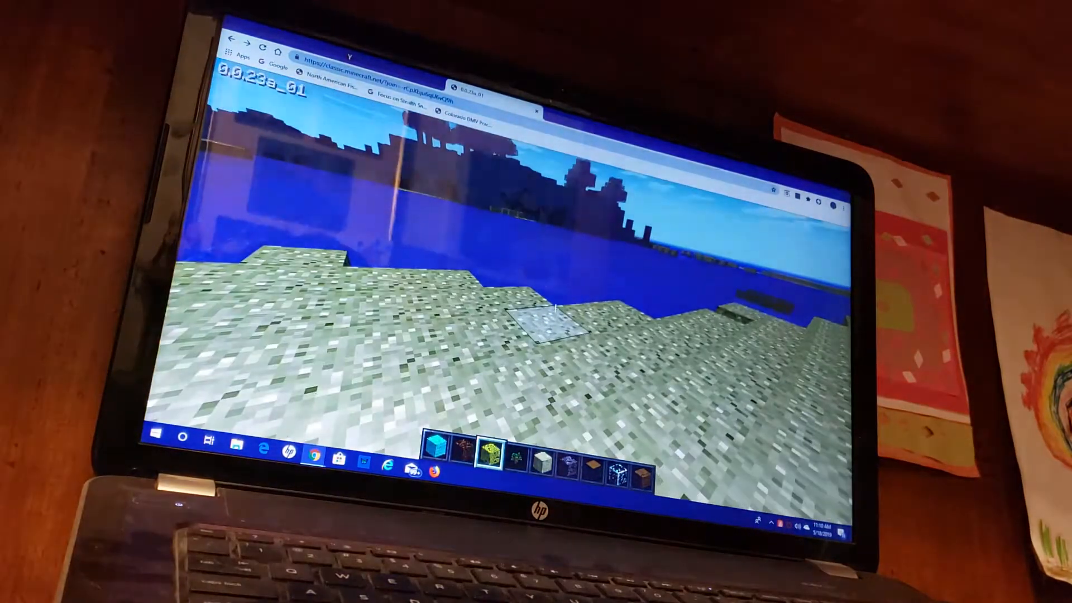